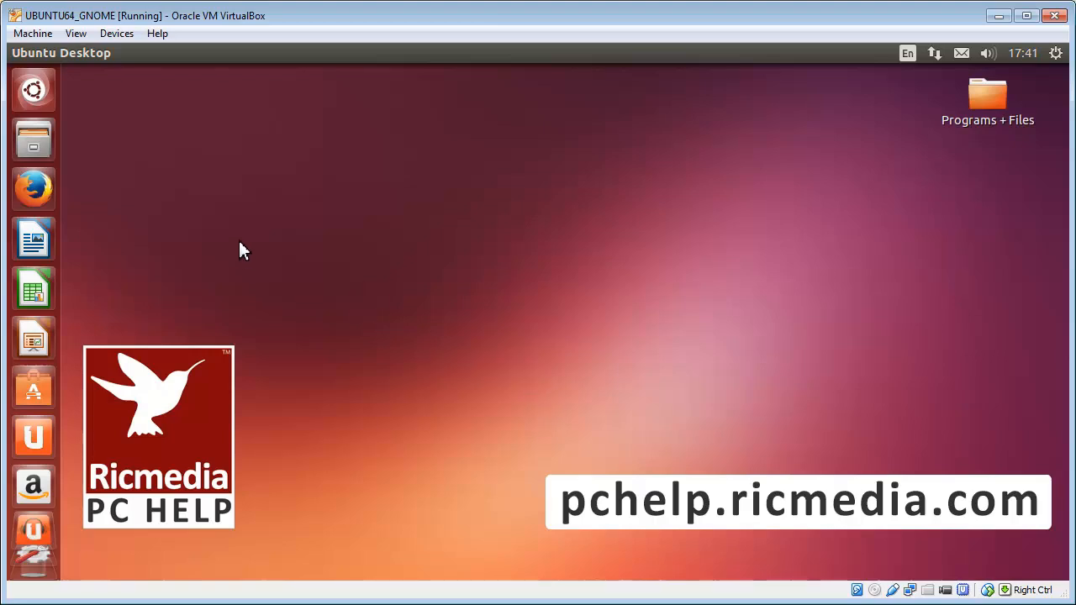
mouse_move(138, 211)
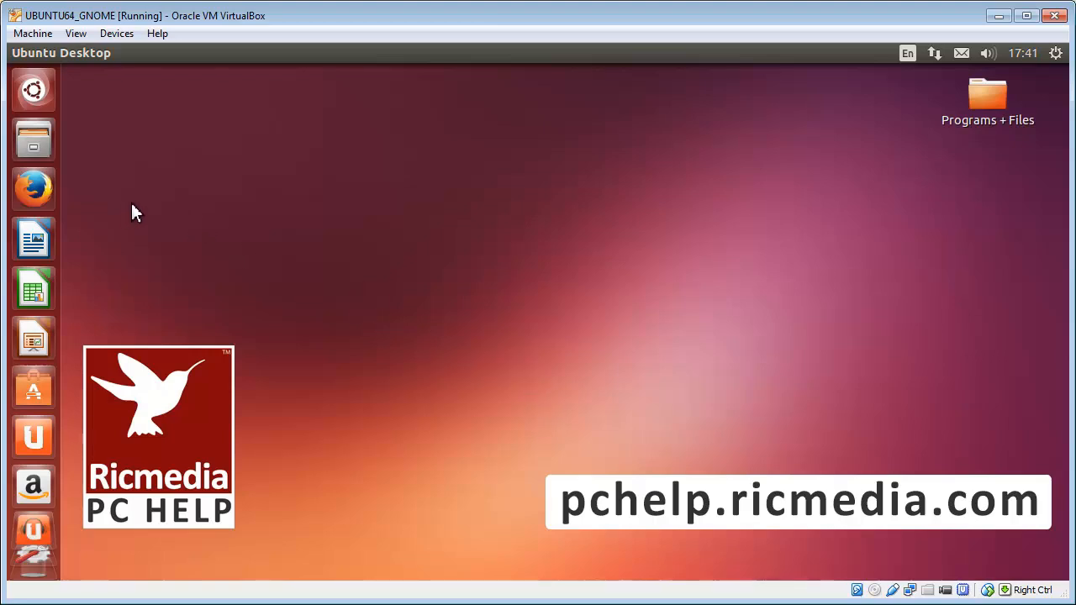
mouse_move(142, 221)
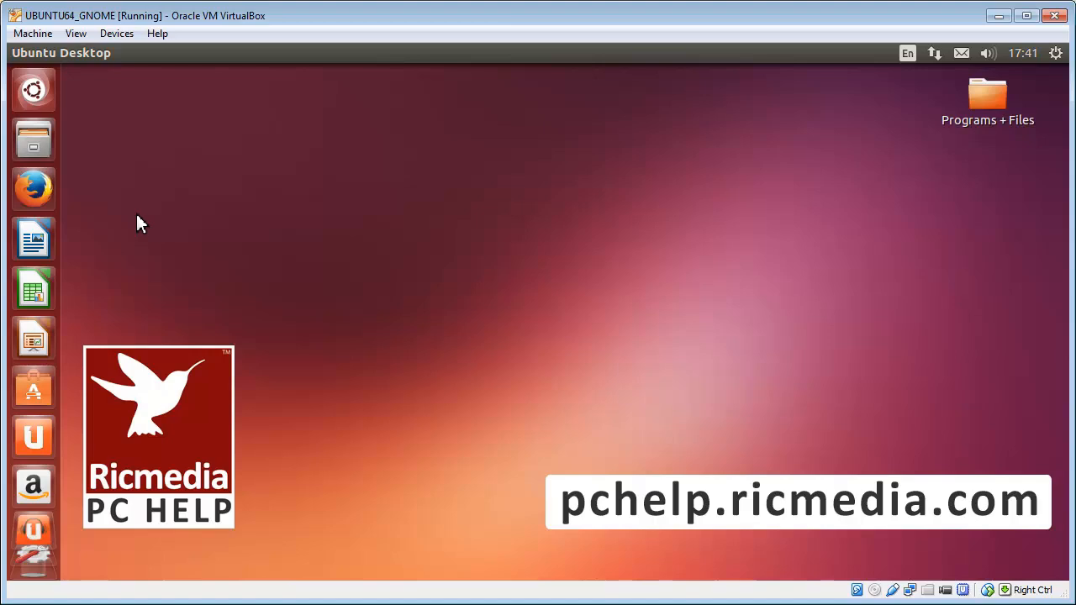
mouse_move(185, 265)
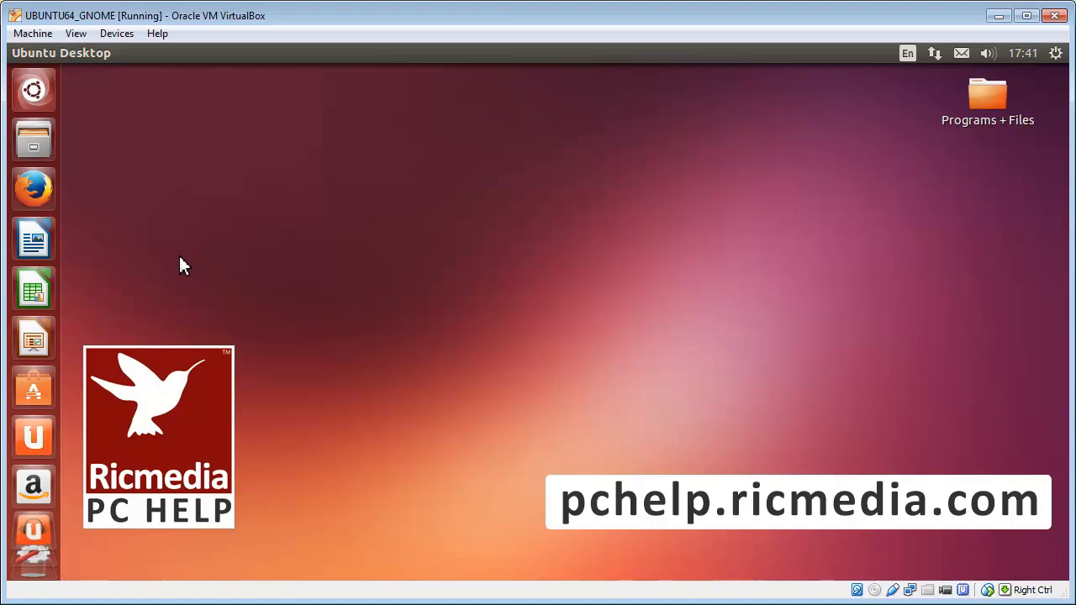
mouse_move(175, 223)
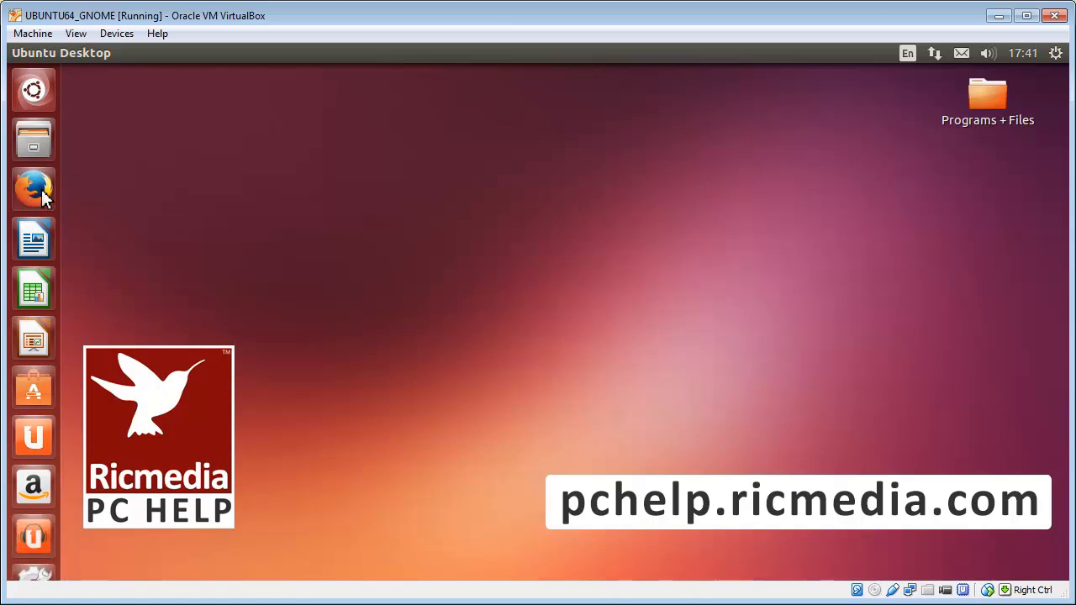
Step: Launch Firefox and show the About Mozilla Firefox window via the Help menu
left_click(33, 188)
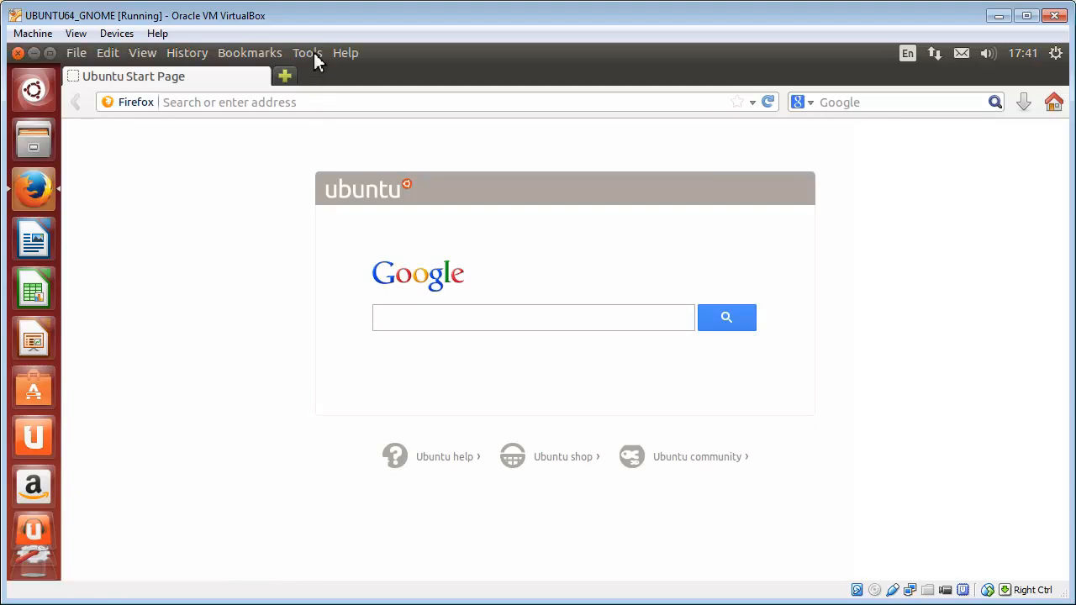
left_click(533, 316)
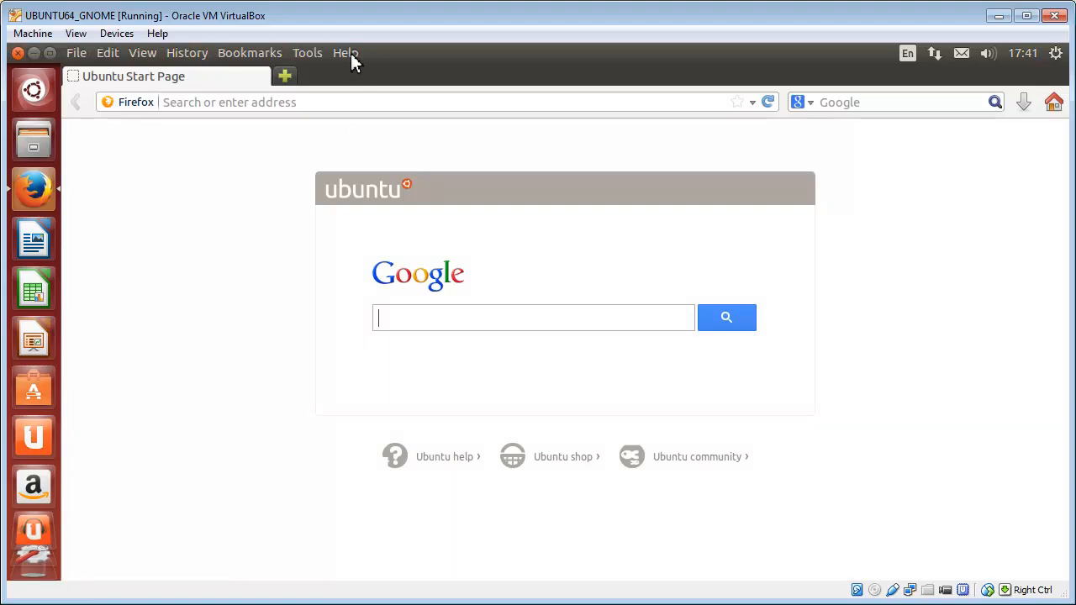
left_click(346, 53)
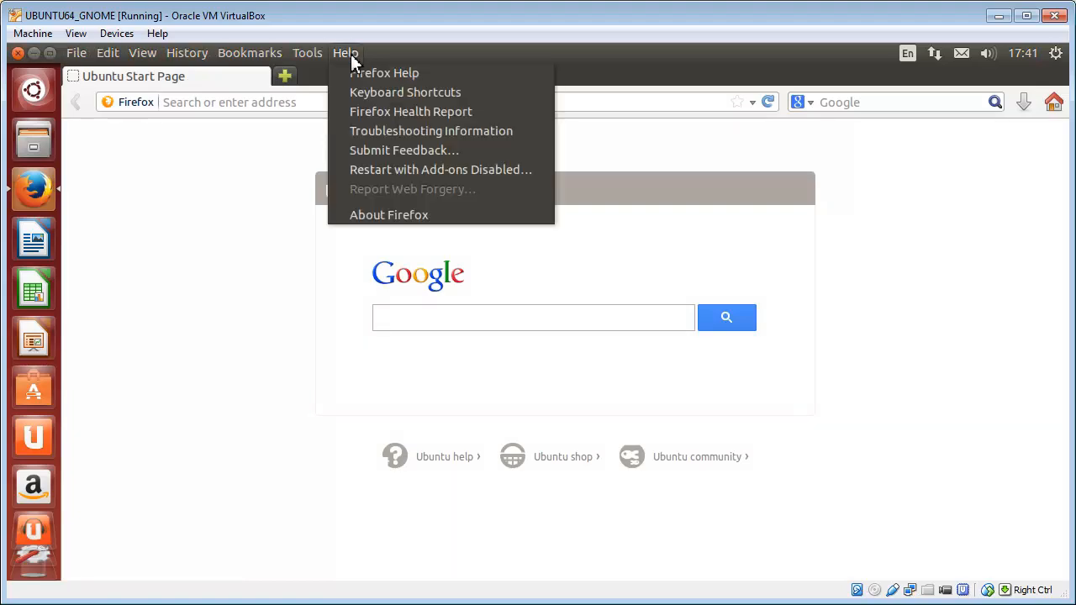
mouse_move(388, 215)
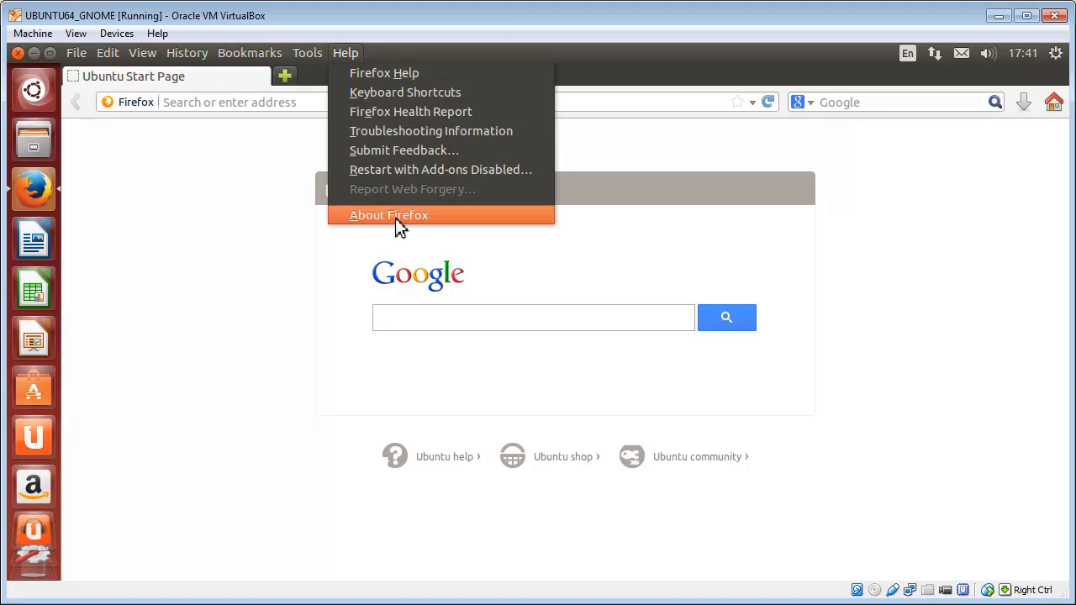
left_click(388, 216)
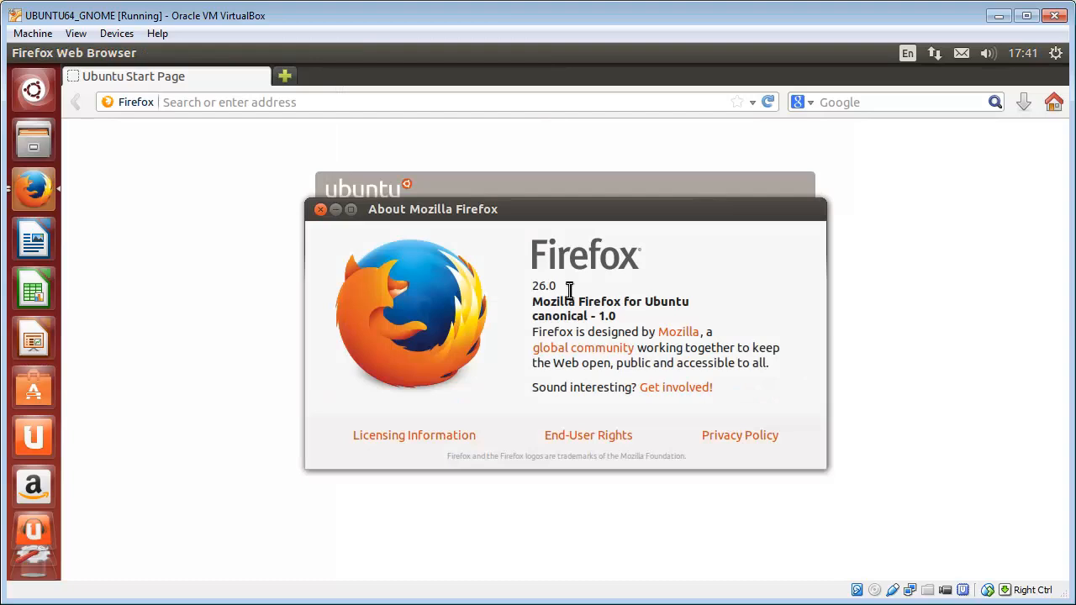
Step: Select the version number 26.0, then close the About window to the Ubuntu Start Page
double_click(545, 286)
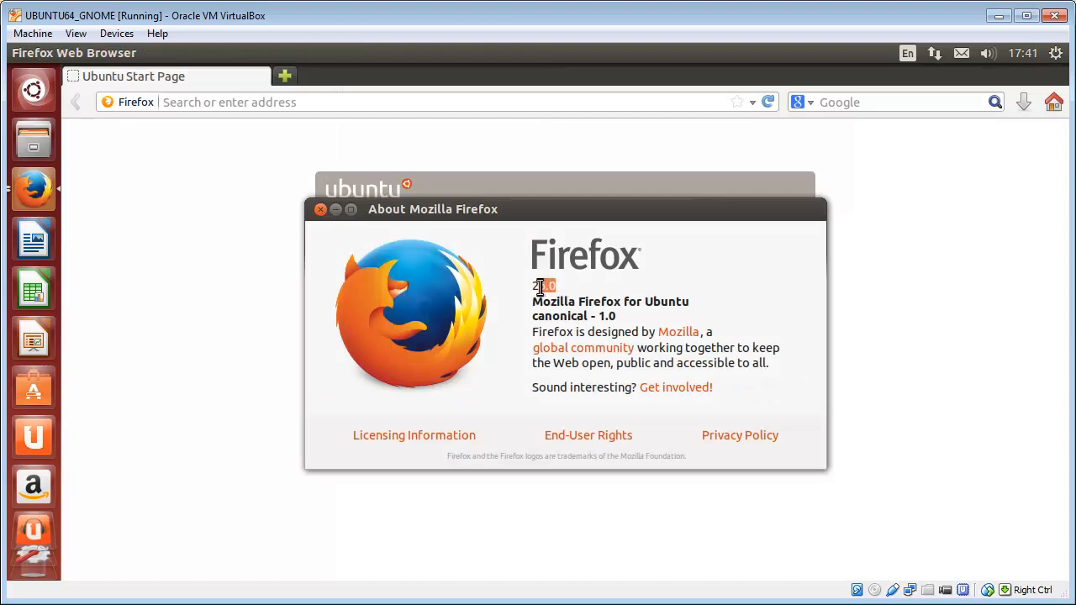
double_click(544, 285)
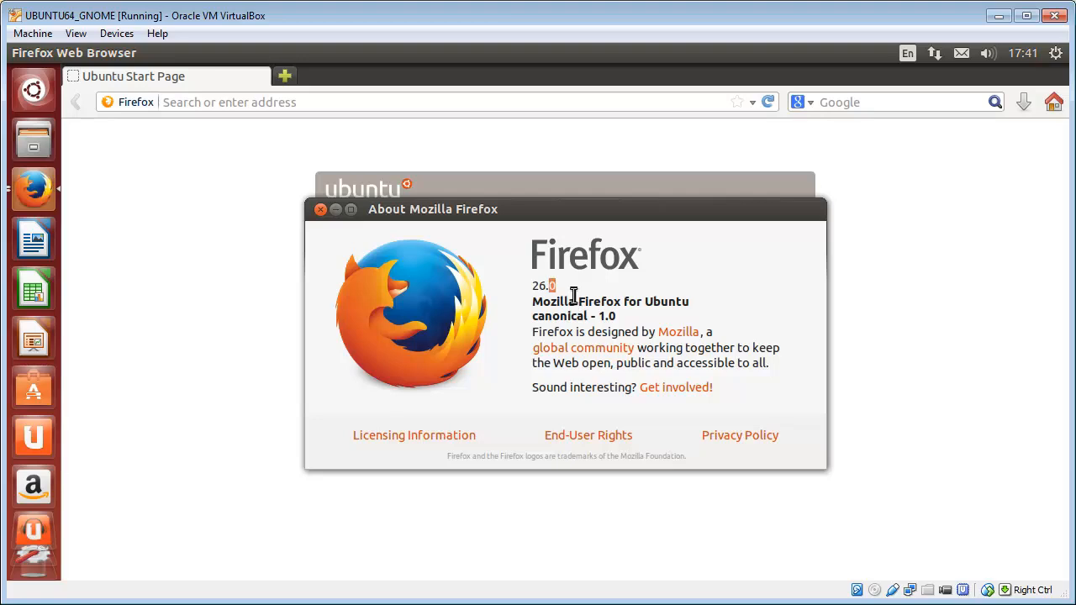
mouse_move(609, 316)
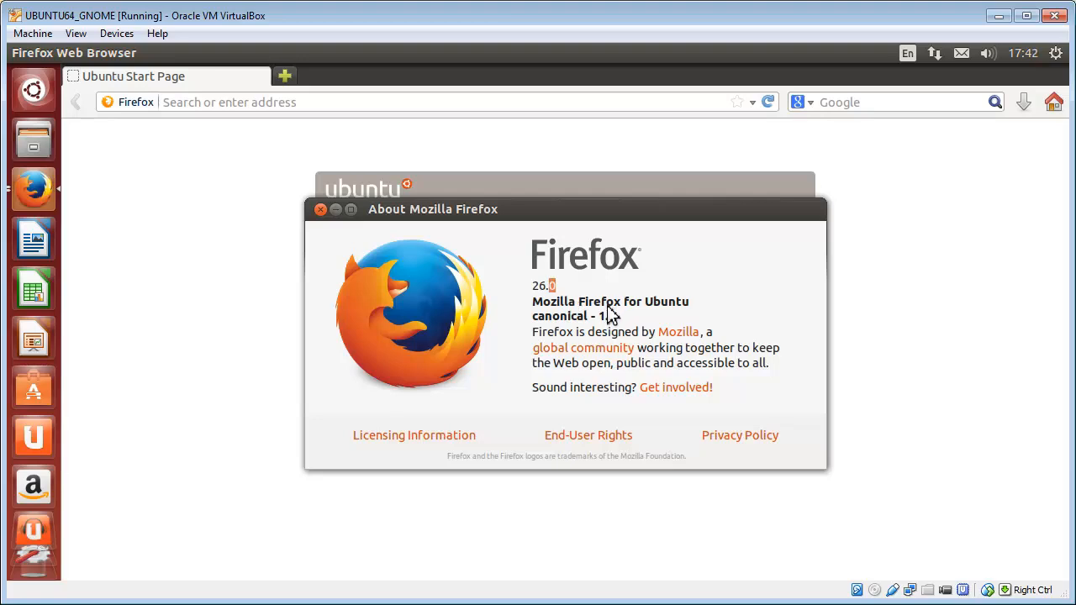
mouse_move(639, 316)
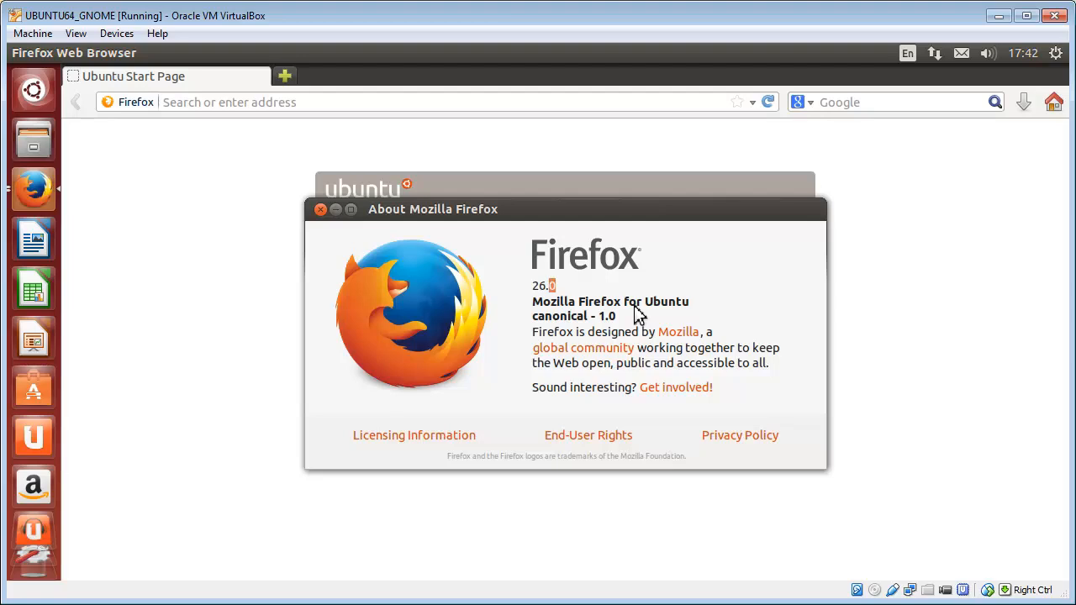
mouse_move(673, 327)
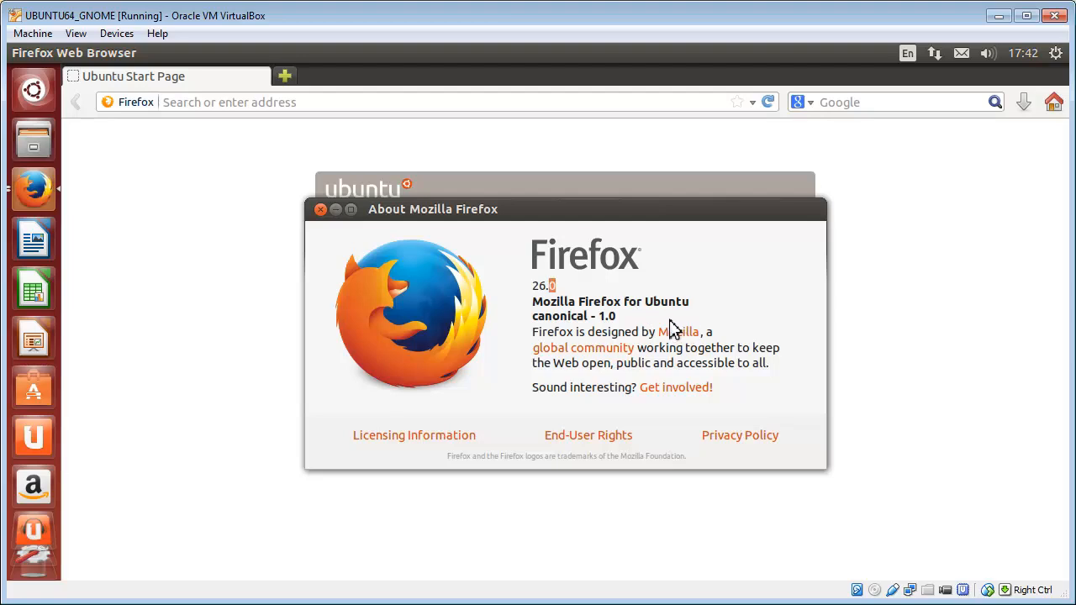
mouse_move(669, 333)
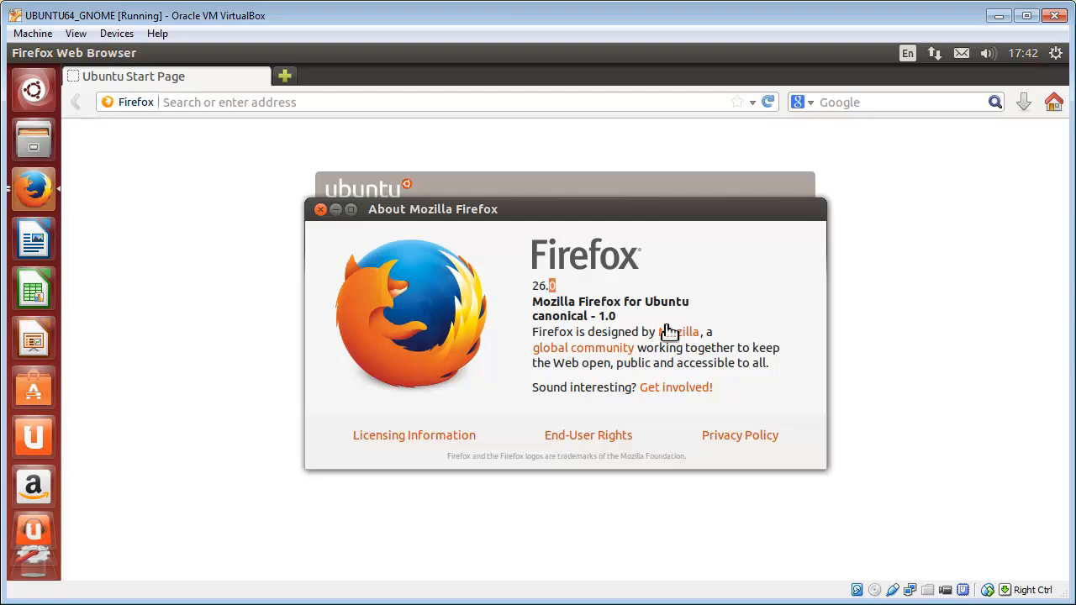
mouse_move(666, 333)
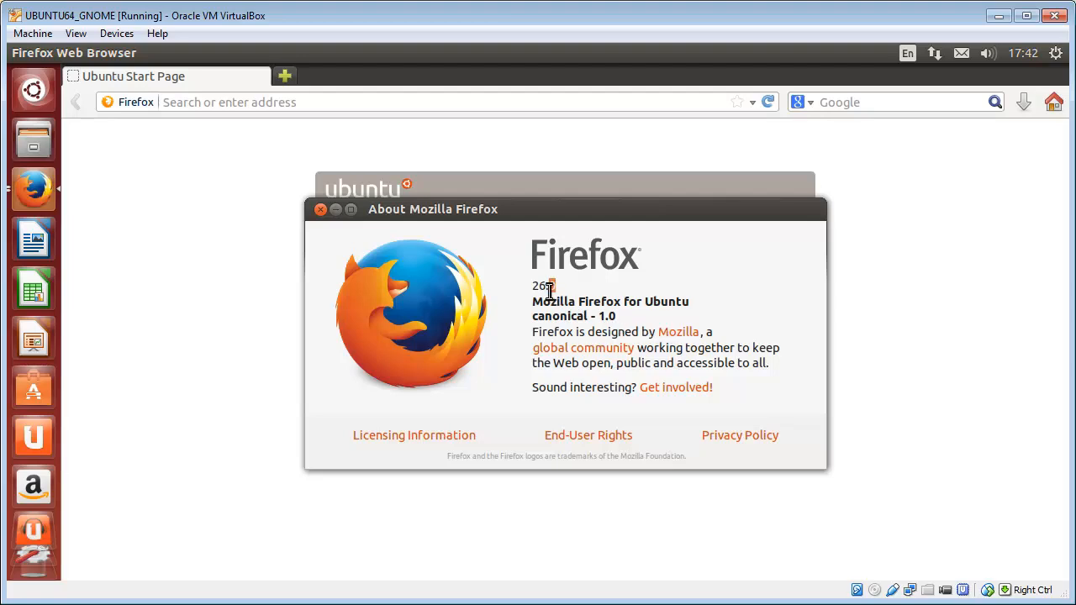
double_click(538, 285)
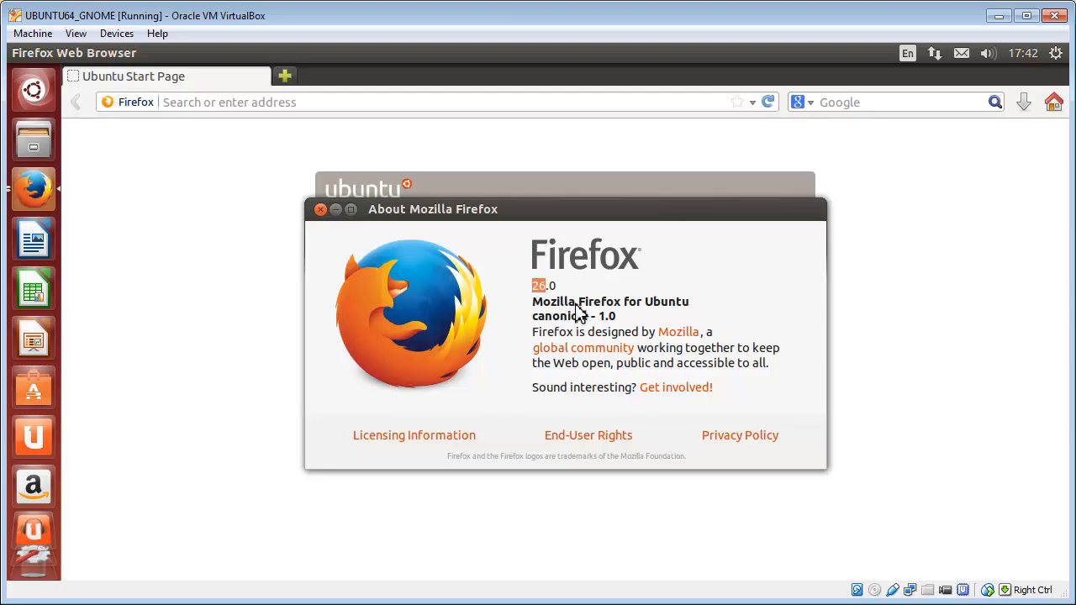
mouse_move(592, 317)
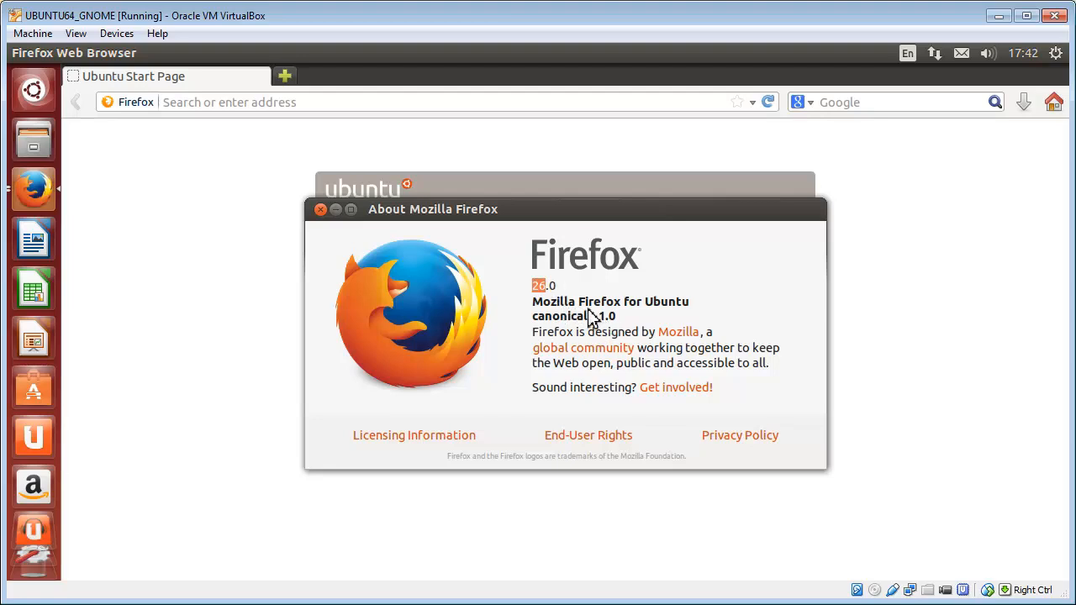
mouse_move(622, 315)
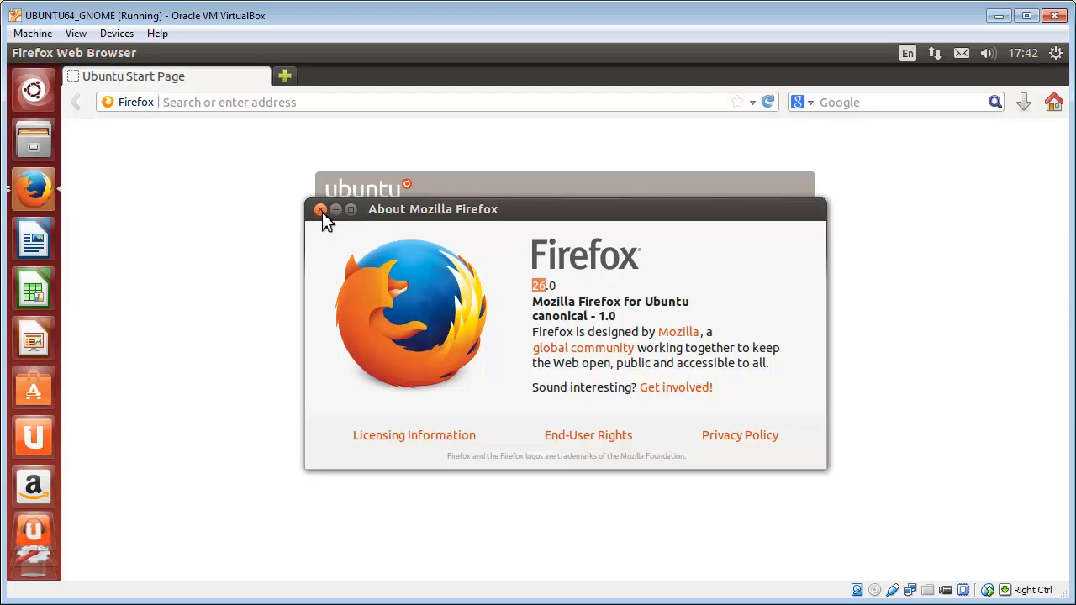
left_click(319, 209)
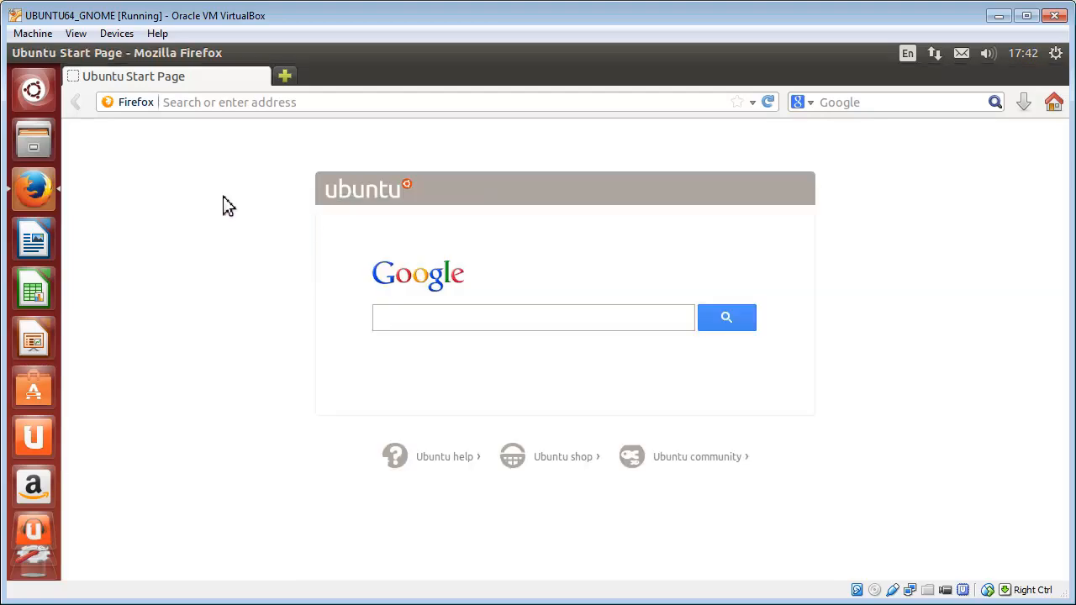